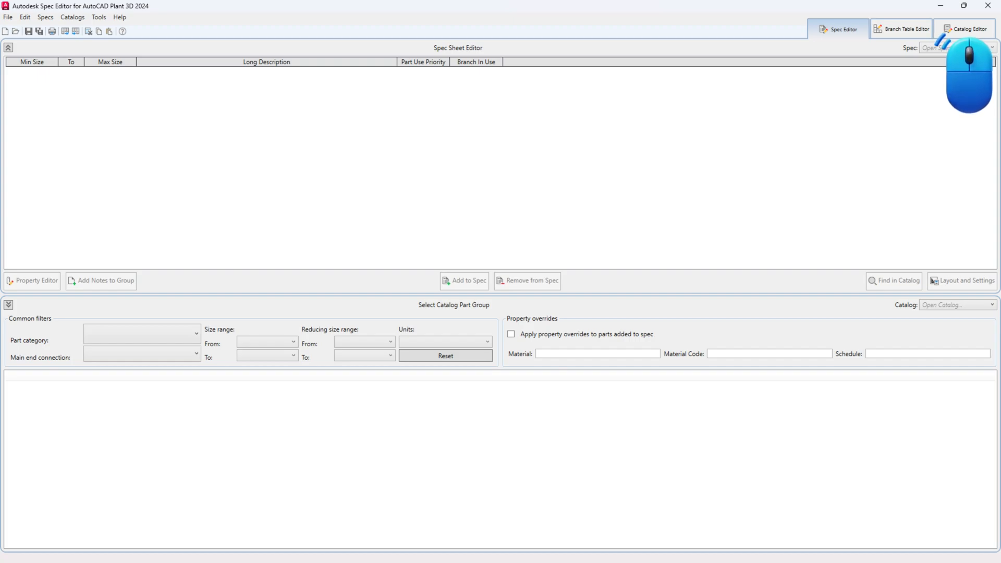
Switch to the Catalog Editor workspace.
left_click(966, 29)
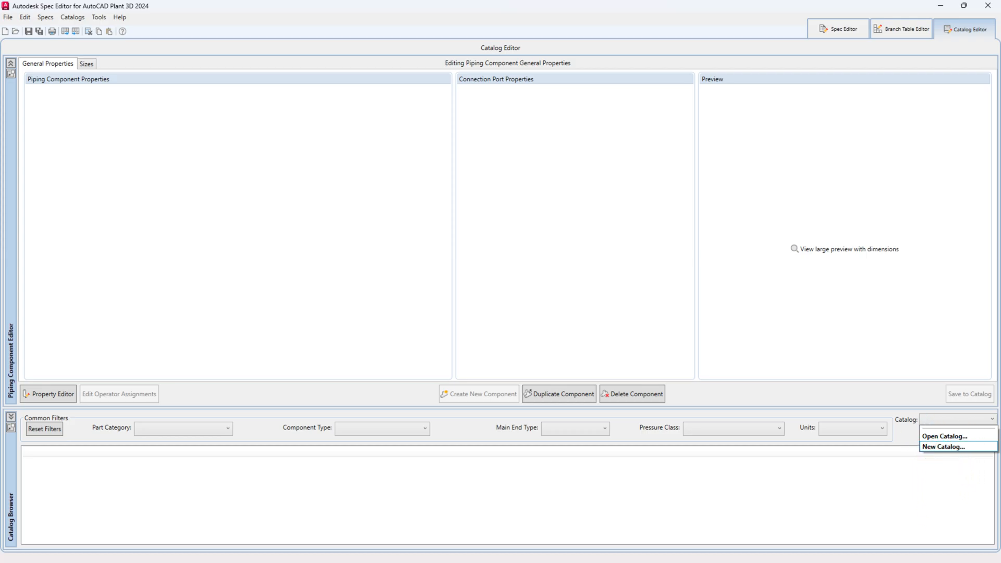
Export the ASME Valves Catalog's full data to D:\AP3D\Catalog Export.xlsx and open the workbook.
left_click(946, 436)
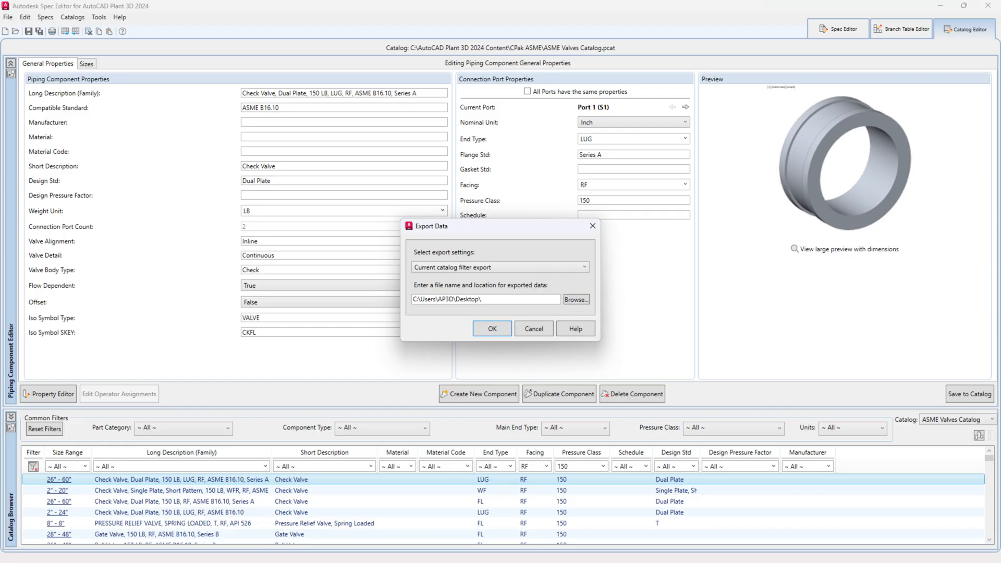
left_click(500, 267)
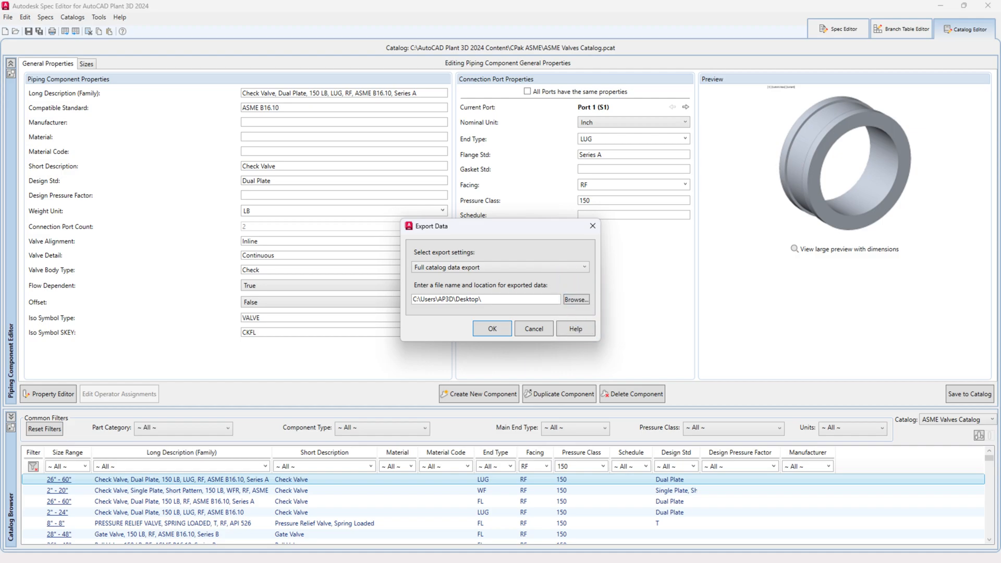
left_click(576, 299)
type("Catalog Export")
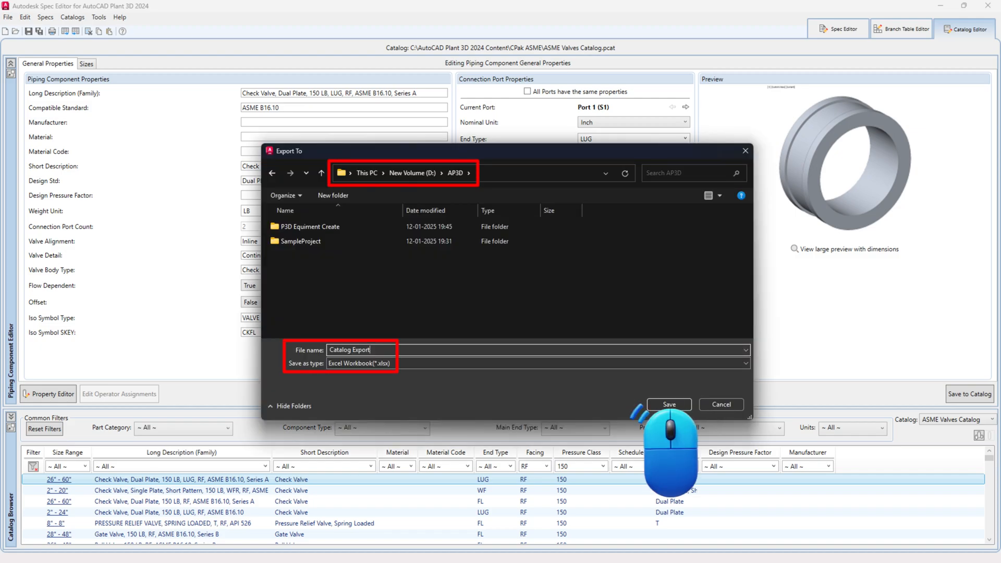
left_click(667, 404)
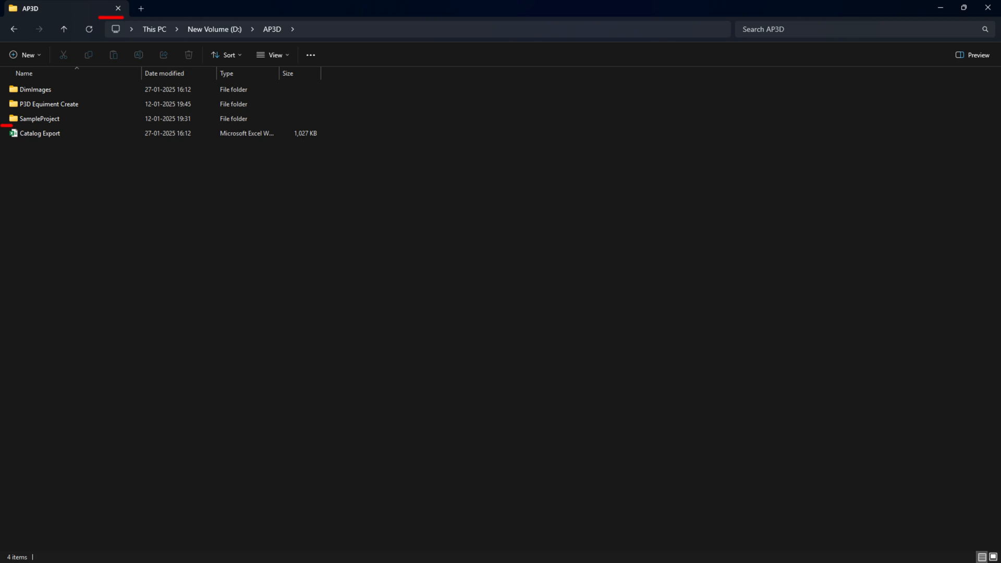
left_click(39, 132)
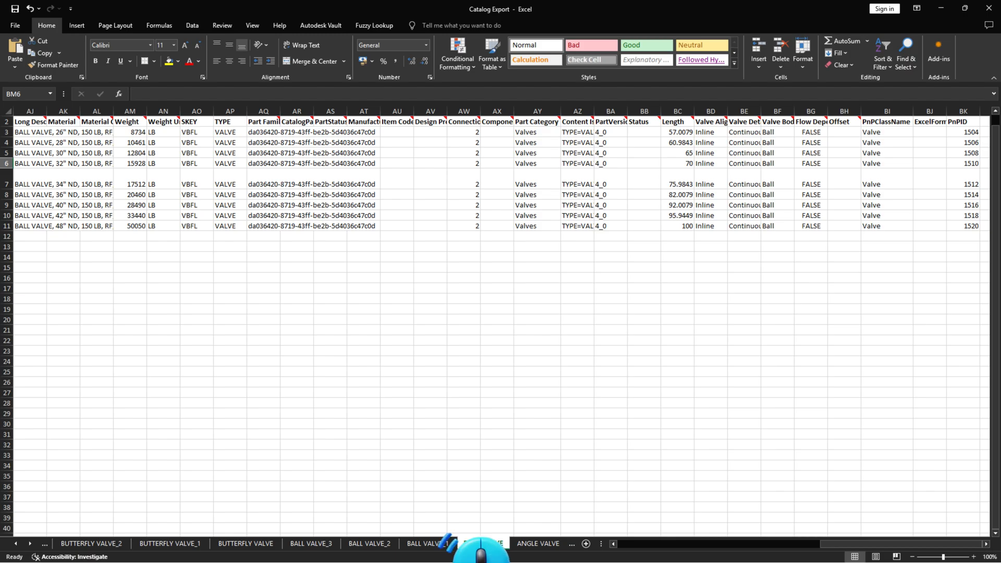
On the BALL VALVE sheet, replace Valve with ValveBody in the PnPClassName column for all rows.
left_click(482, 543)
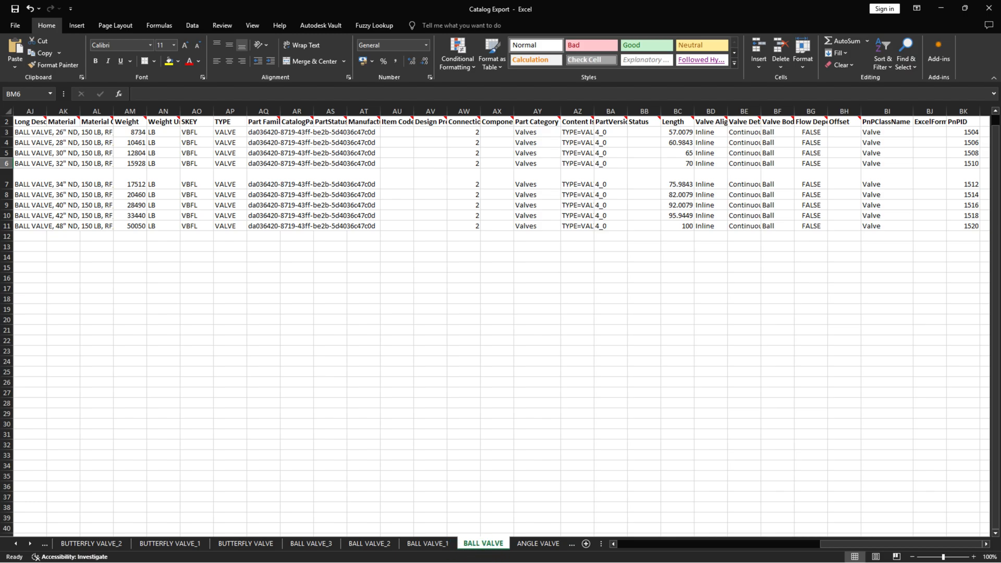
right_click(482, 543)
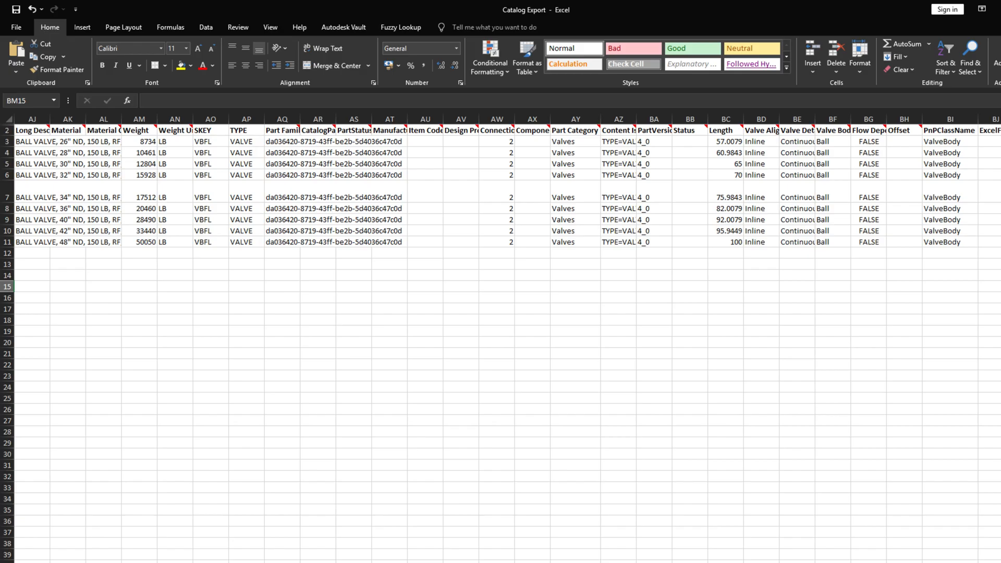
right_click(482, 543)
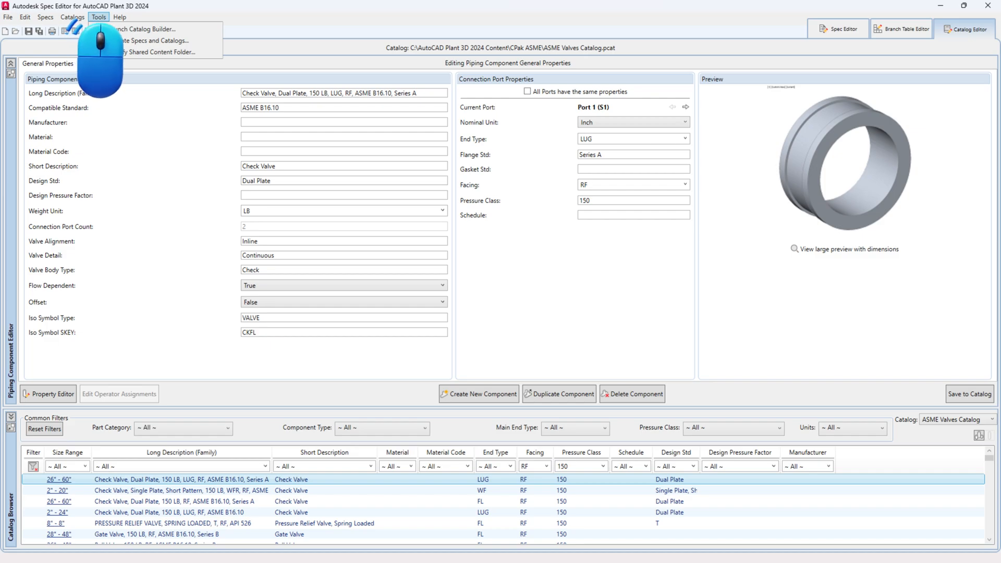
Launch Catalog Builder from Tools and start Build Catalog from Excel data.
left_click(146, 30)
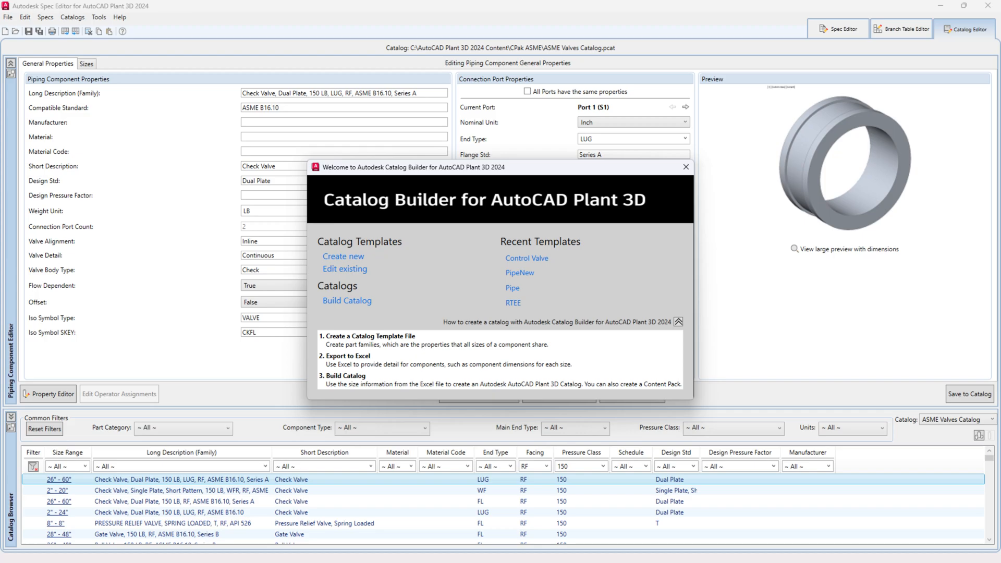
left_click(346, 300)
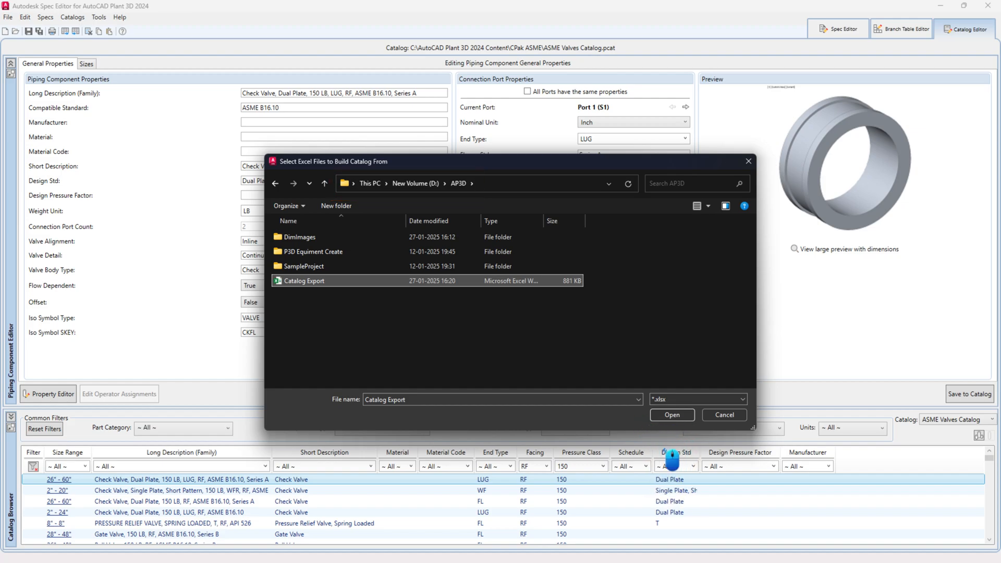
Build from Catalog Export.xlsx, save the new .pcat, and open ASME Valves Catalog for the build report.
left_click(671, 415)
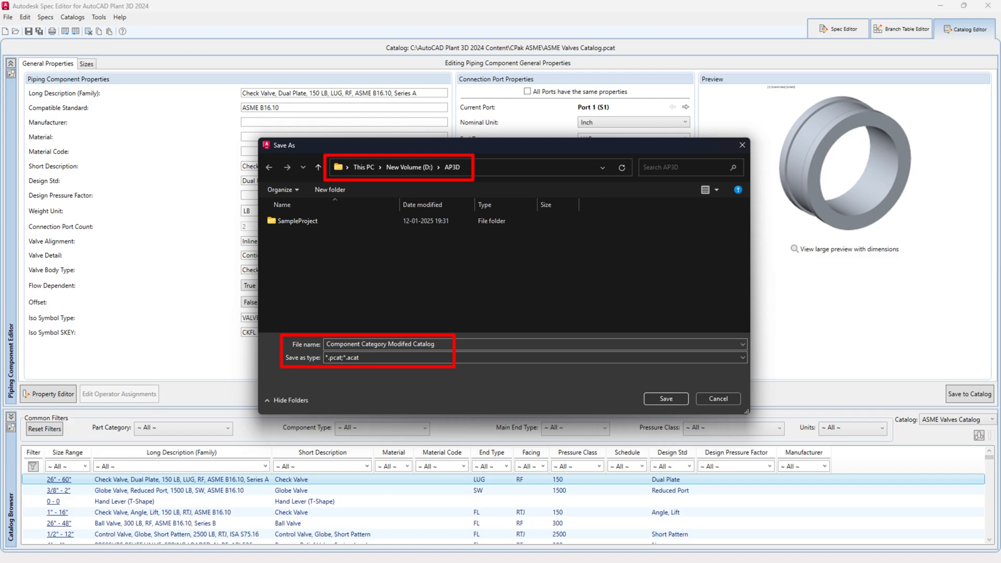
left_click(665, 398)
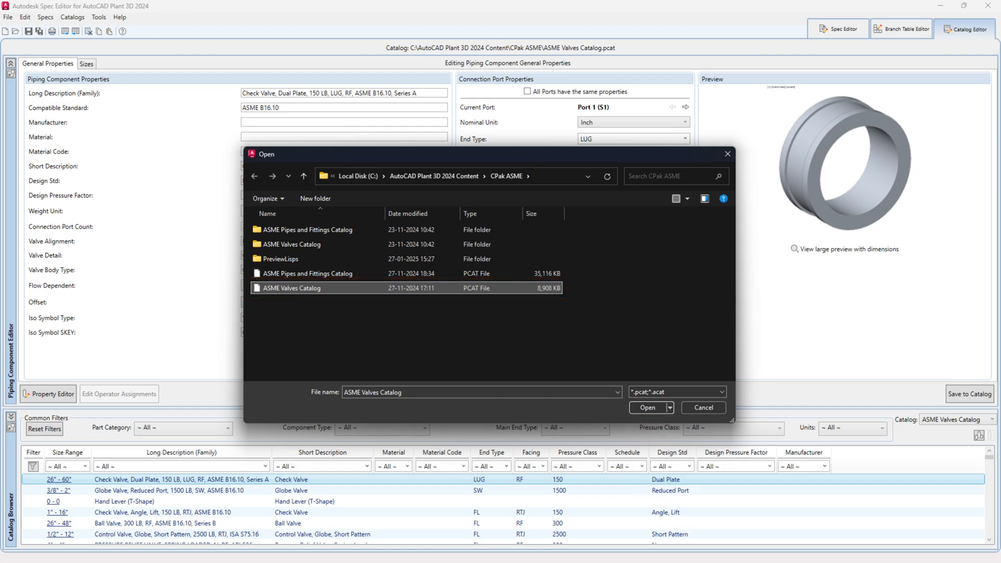
left_click(647, 407)
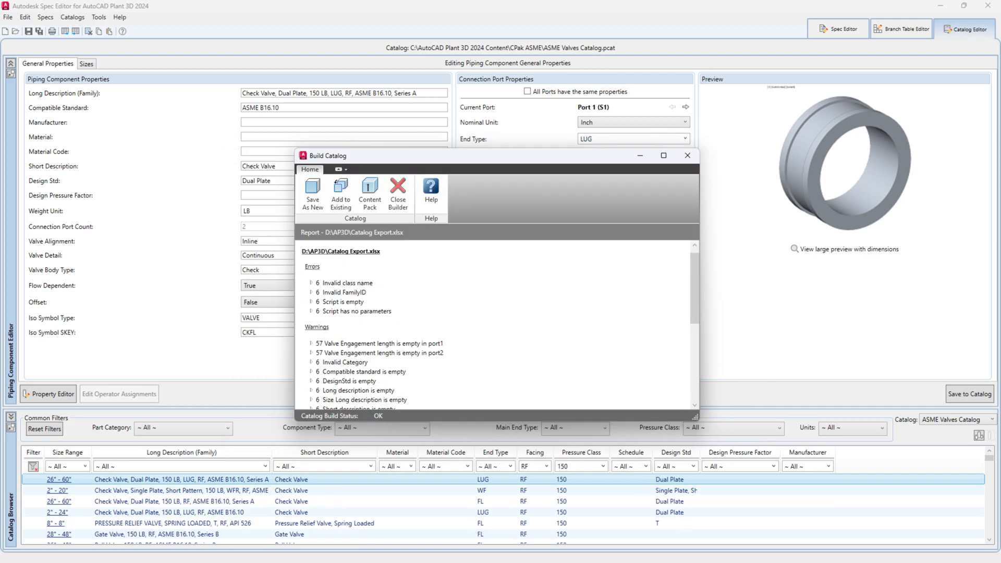